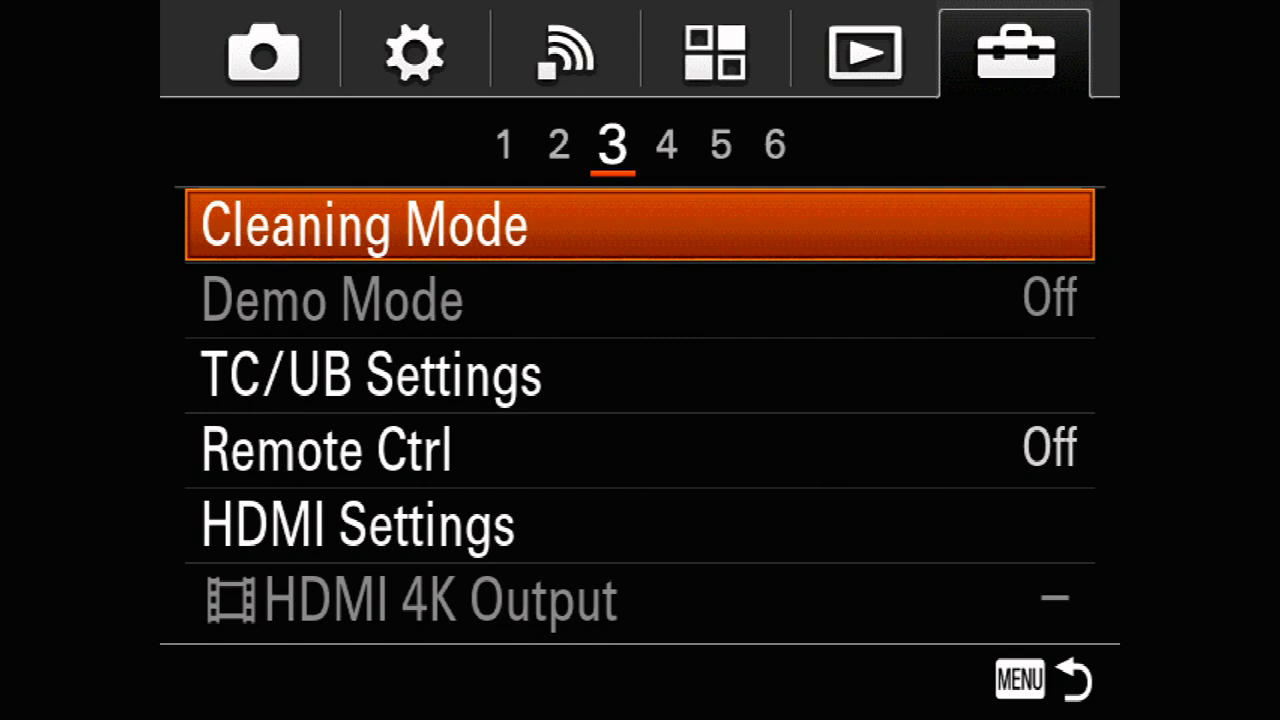
Move across the menu tab pages to reach setup page 4 with USB Connection, Language and Date/Time.
{"action": "left_click", "coordinate": [260, 50]}
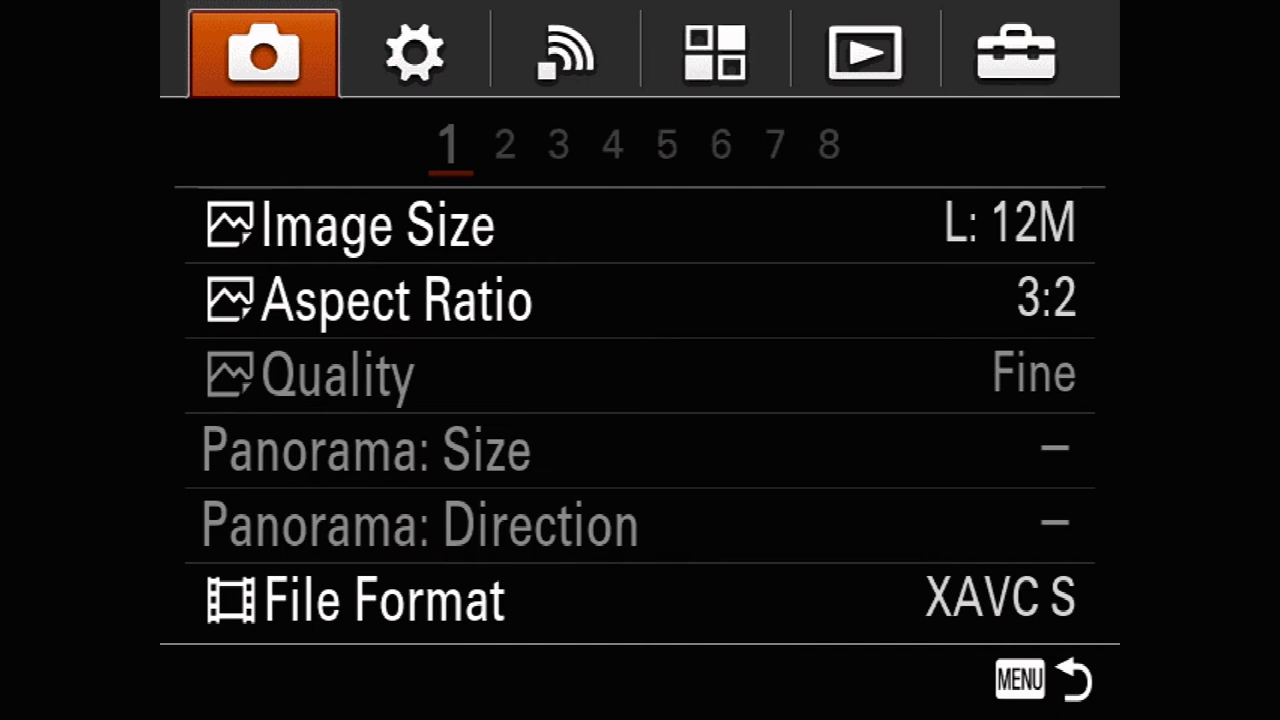
{"action": "left_click", "coordinate": [1018, 48]}
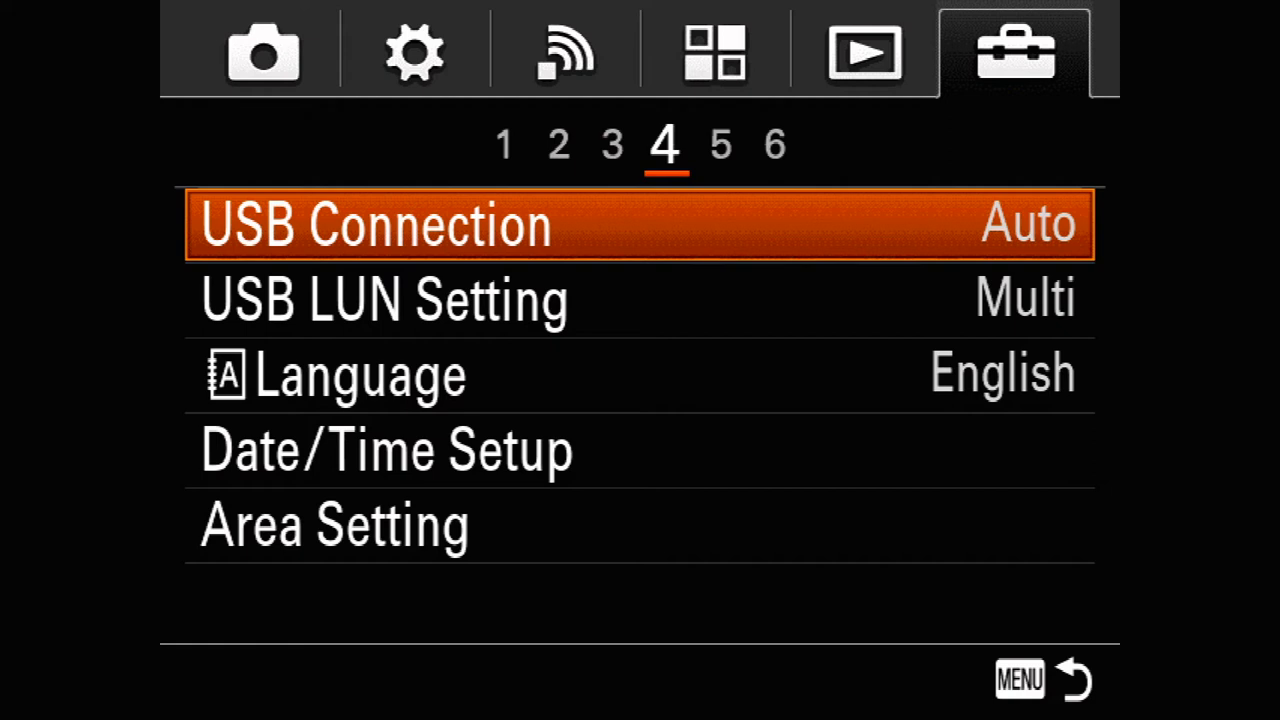
{"action": "left_click", "coordinate": [868, 52]}
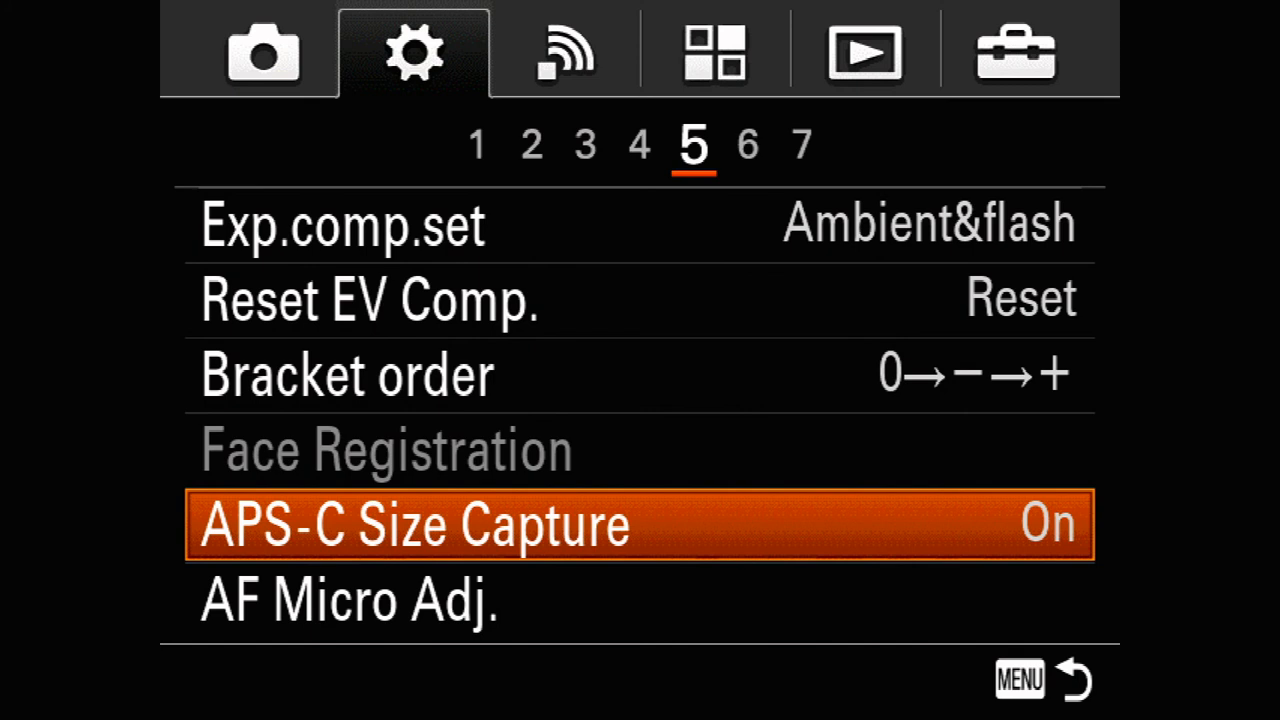
Show the On, Auto and Off choices for APS-C Size Capture, currently On.
{"action": "left_click", "coordinate": [412, 530]}
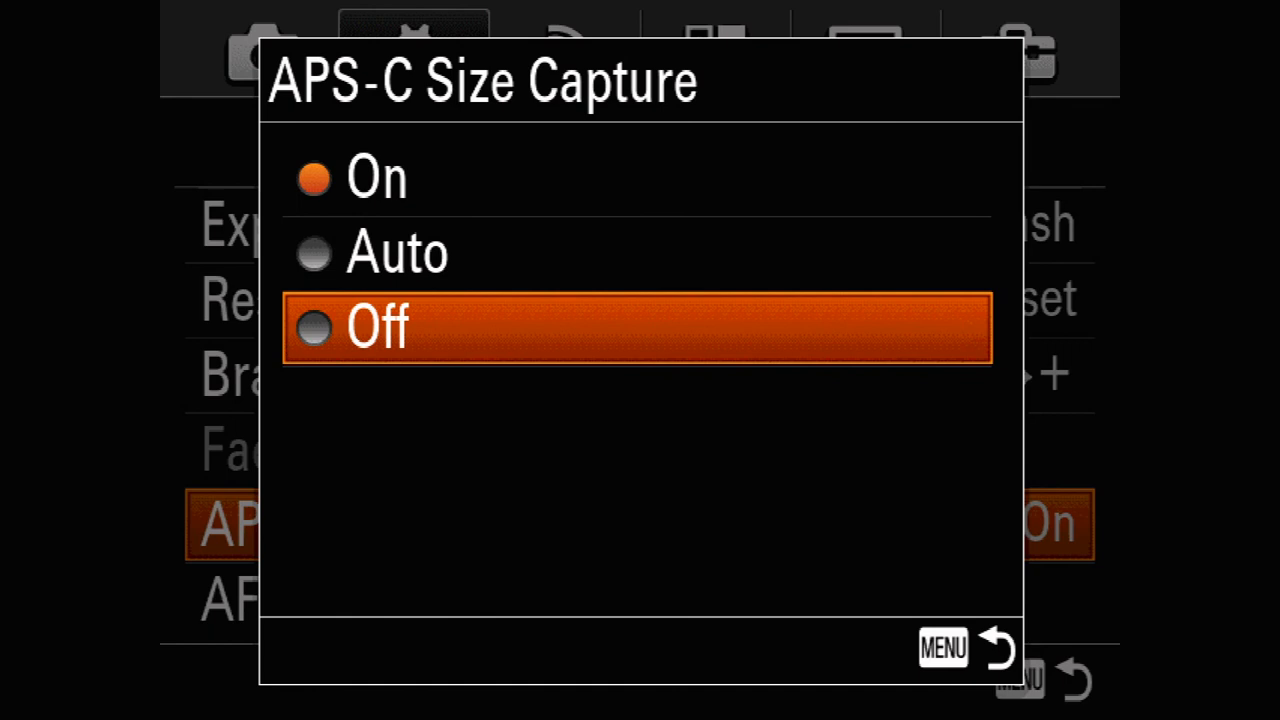